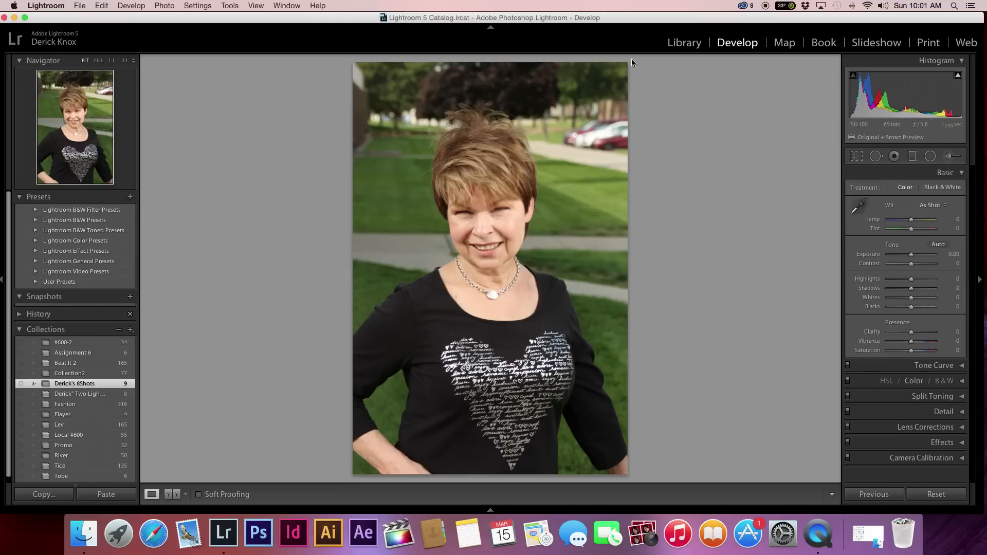
mouse_move(737, 50)
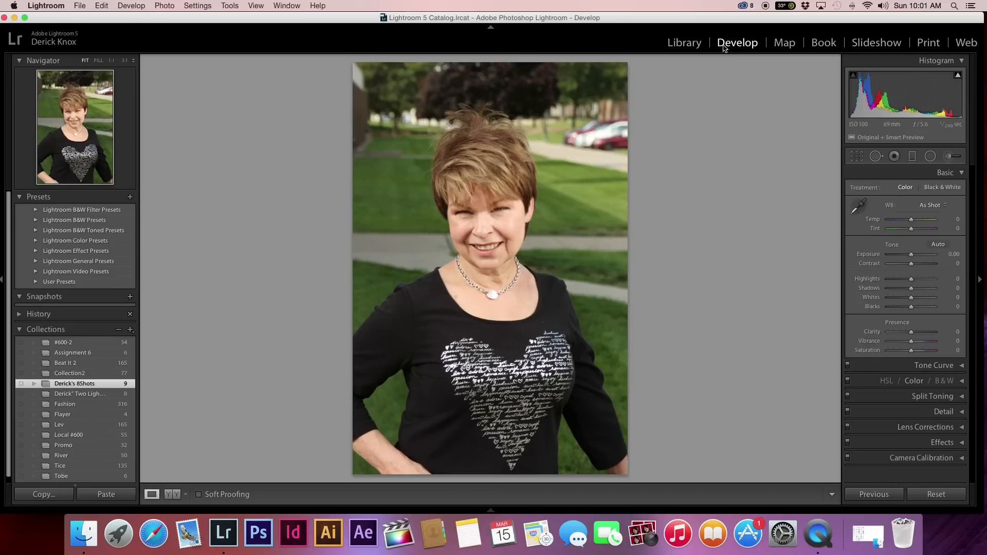
mouse_move(829, 85)
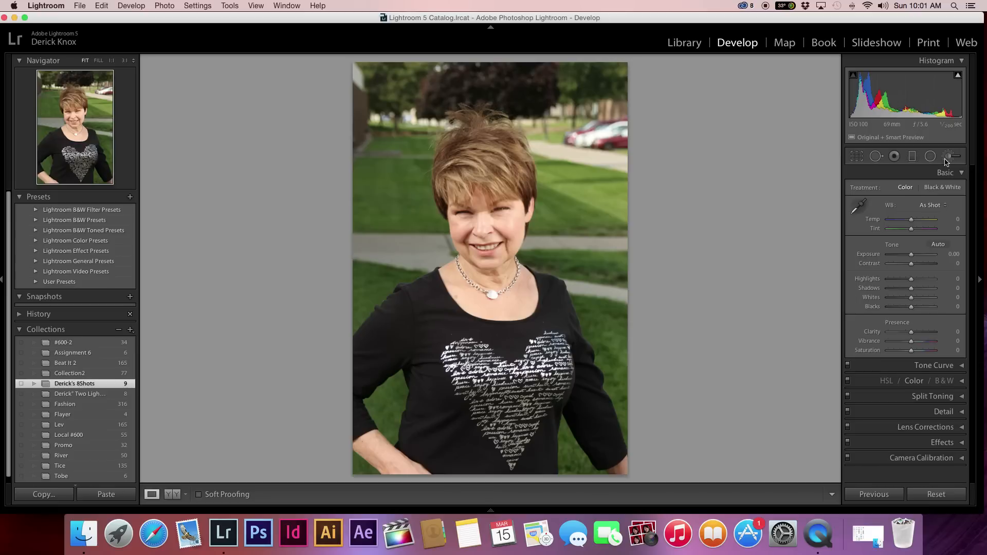
mouse_move(950, 157)
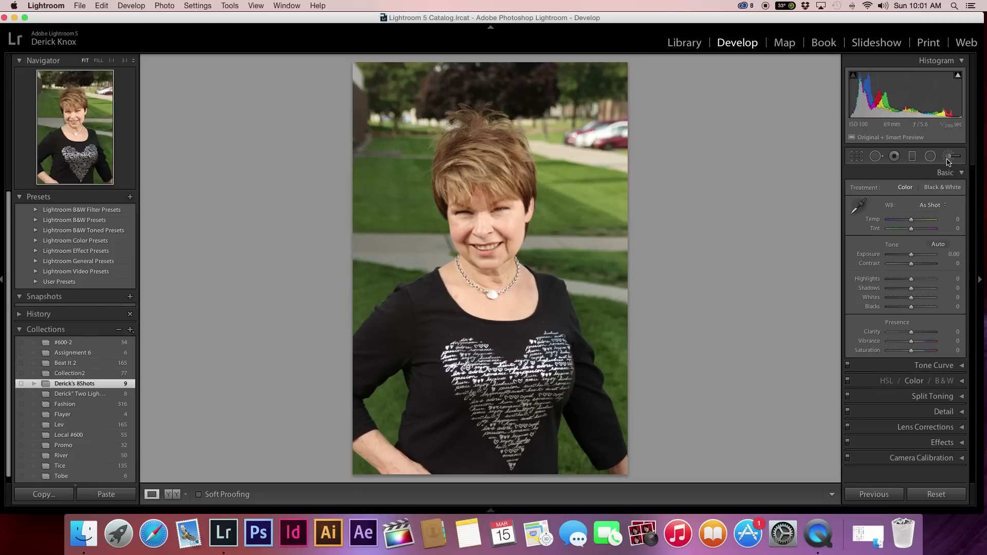
mouse_move(947, 156)
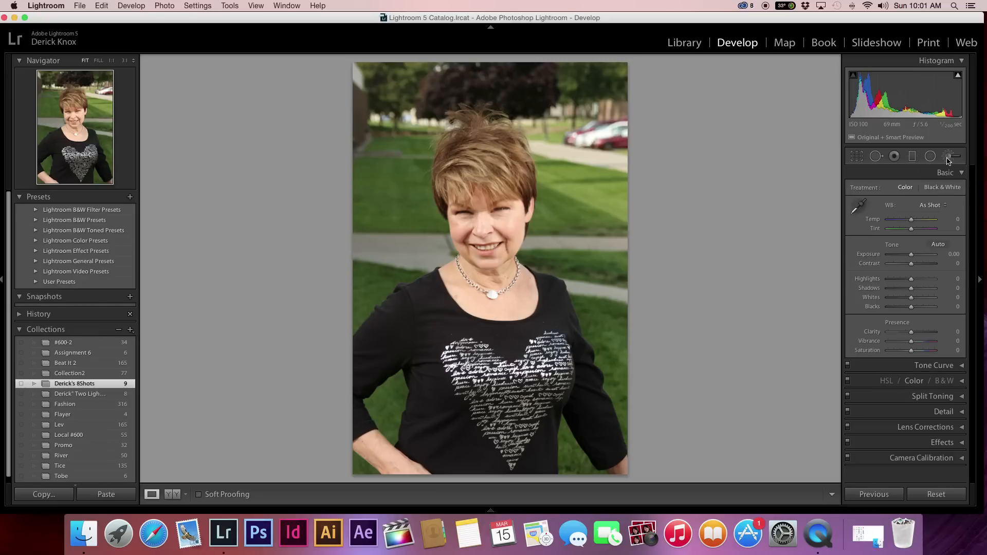
Select the Adjustment Brush and choose the Teeth Whitening effect preset.
left_click(950, 156)
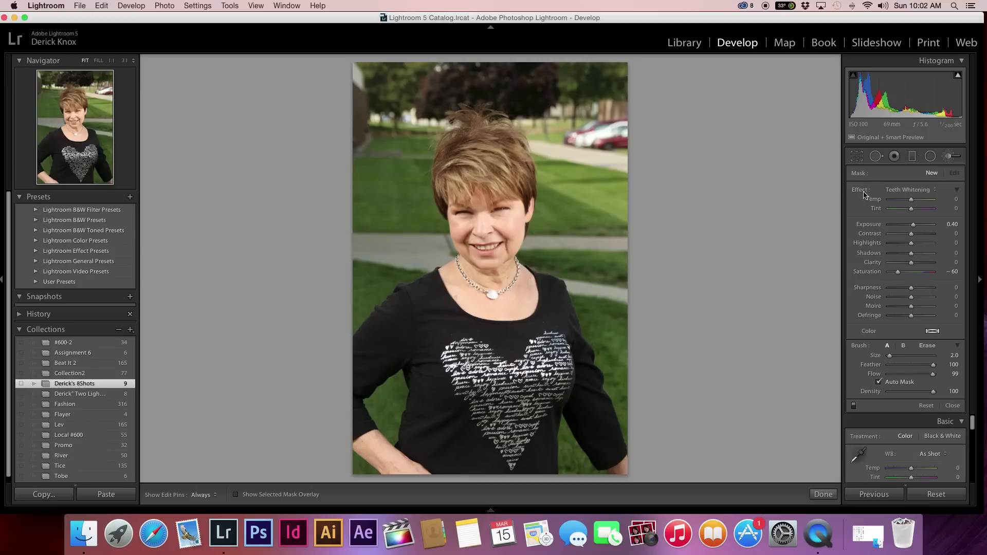
mouse_move(863, 194)
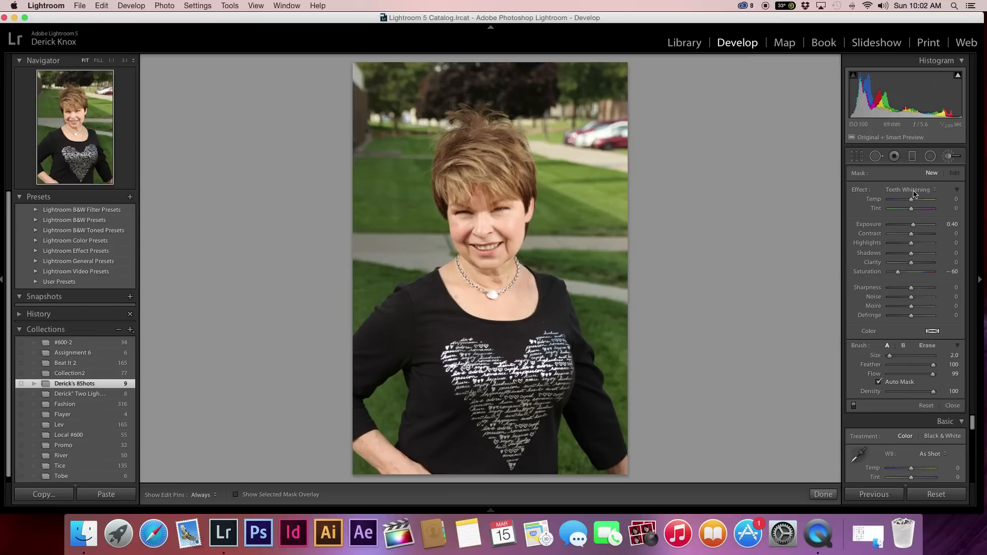
mouse_move(923, 194)
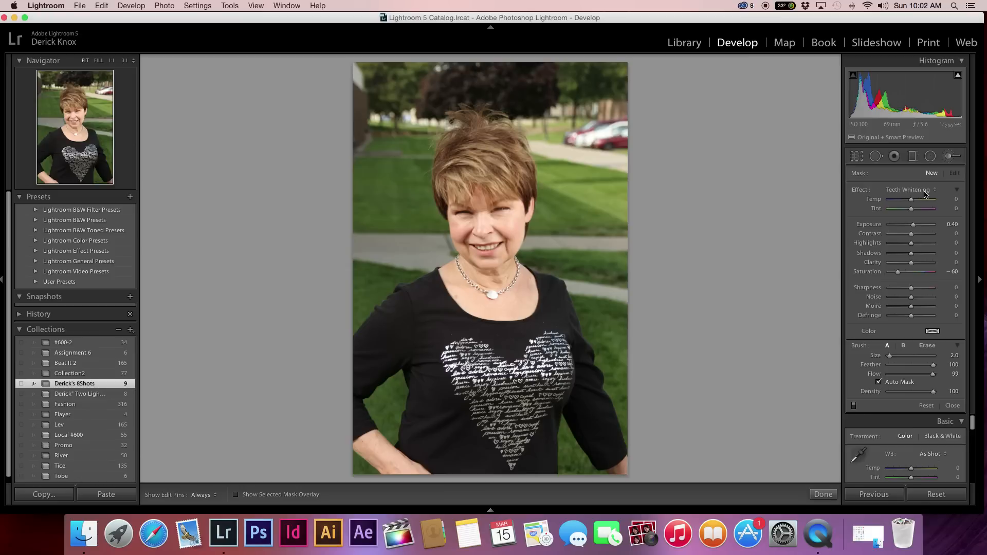
mouse_move(934, 195)
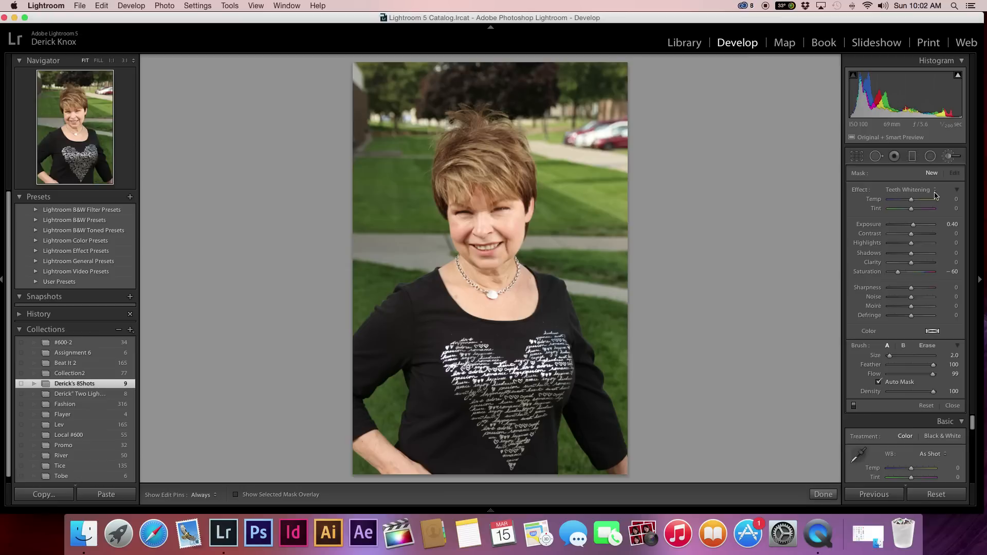
left_click(936, 189)
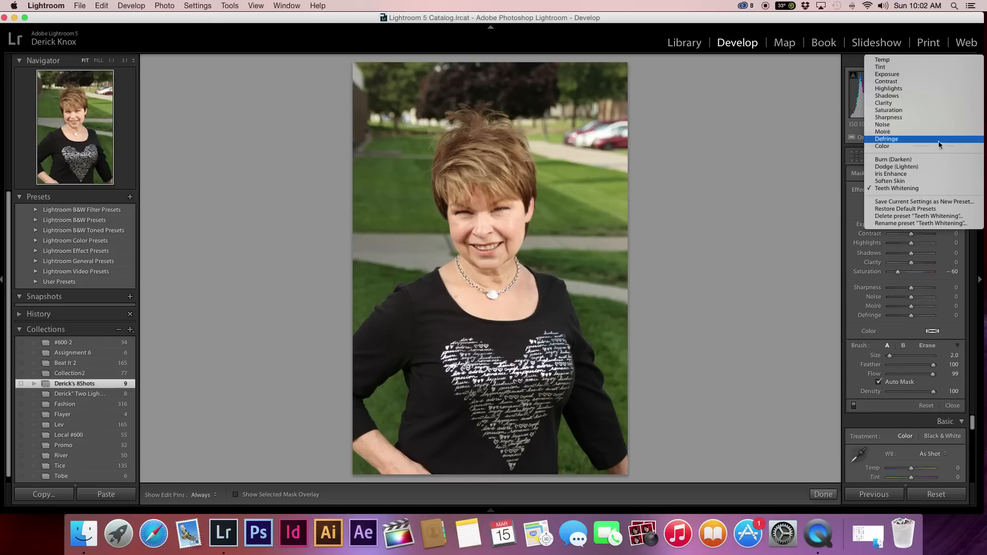
mouse_move(937, 132)
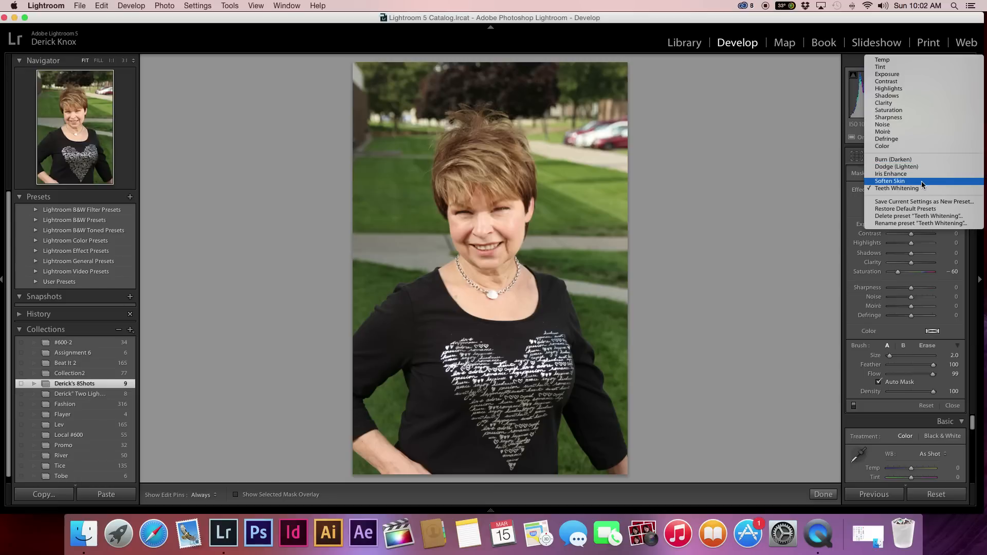
mouse_move(919, 188)
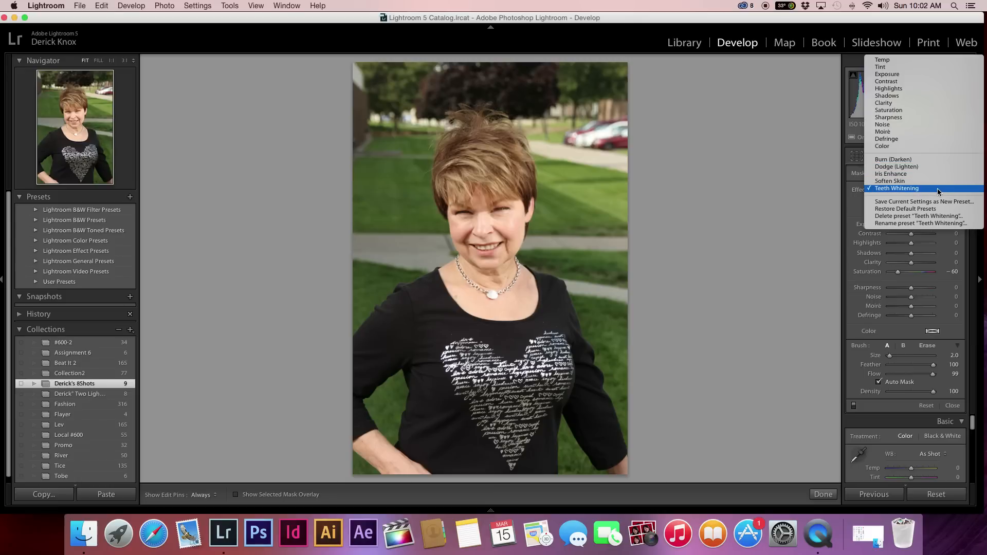
left_click(896, 188)
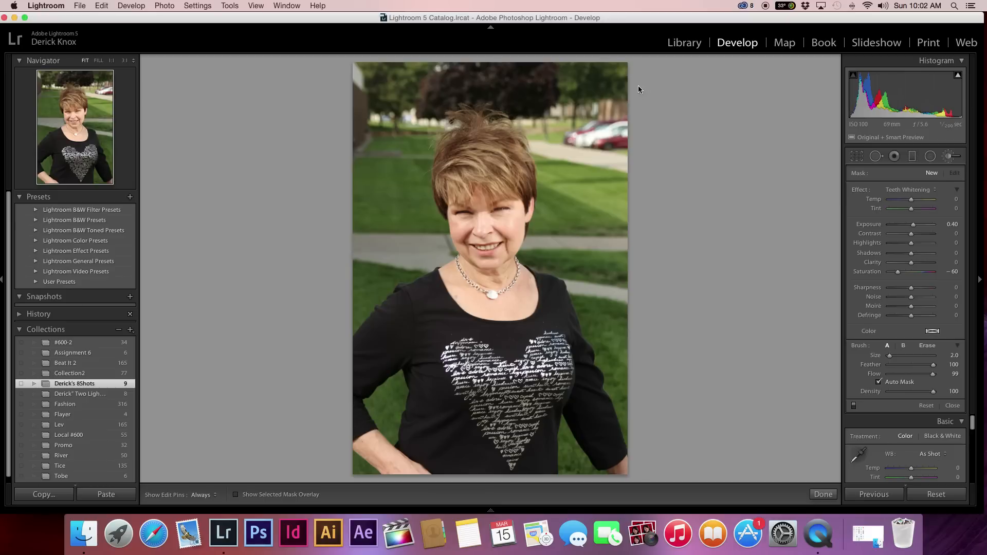
mouse_move(536, 260)
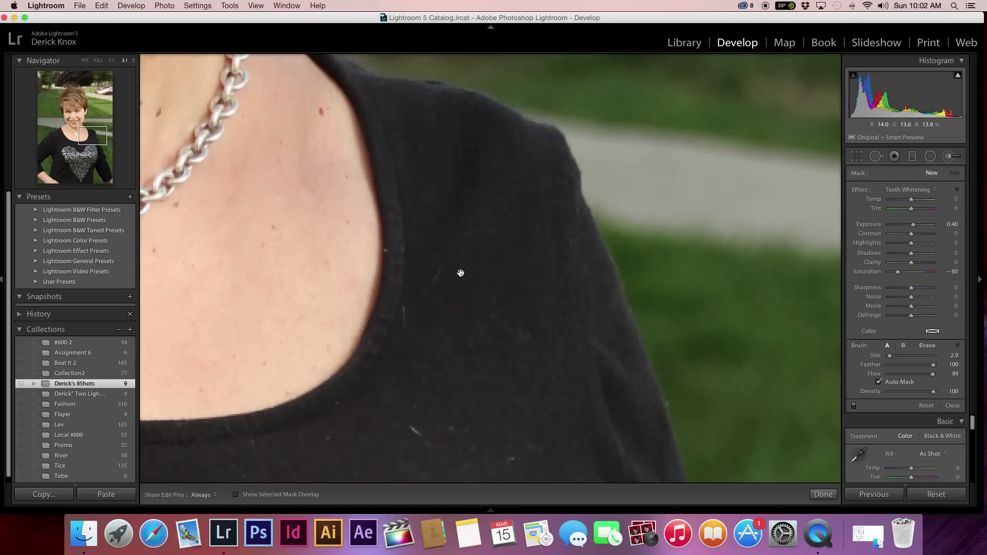
Pan the zoomed-in photo so the woman's mouth is in view.
left_click_drag(460, 272, 433, 243)
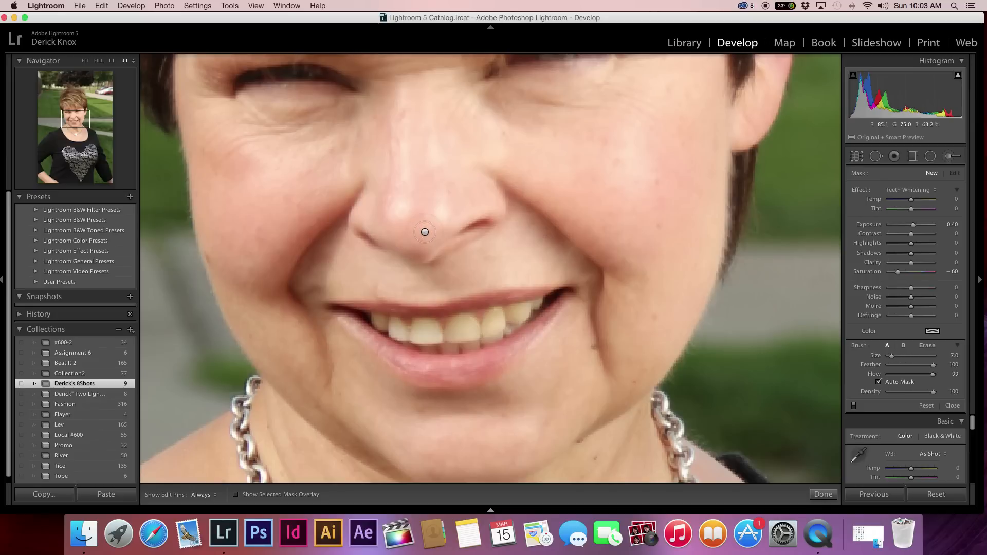
Lower the Brush Size slider to 3 for painting individual teeth.
left_click_drag(930, 355, 890, 355)
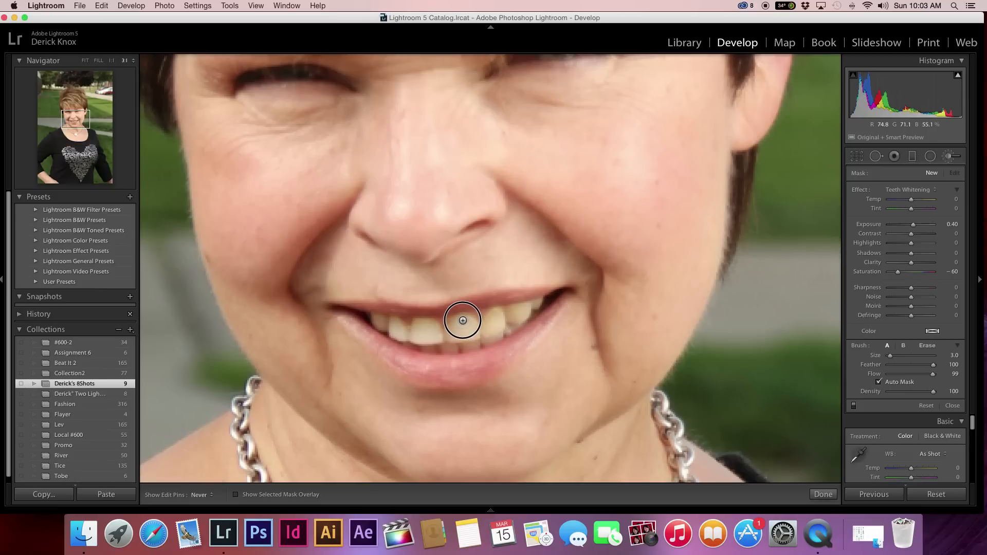
mouse_move(457, 323)
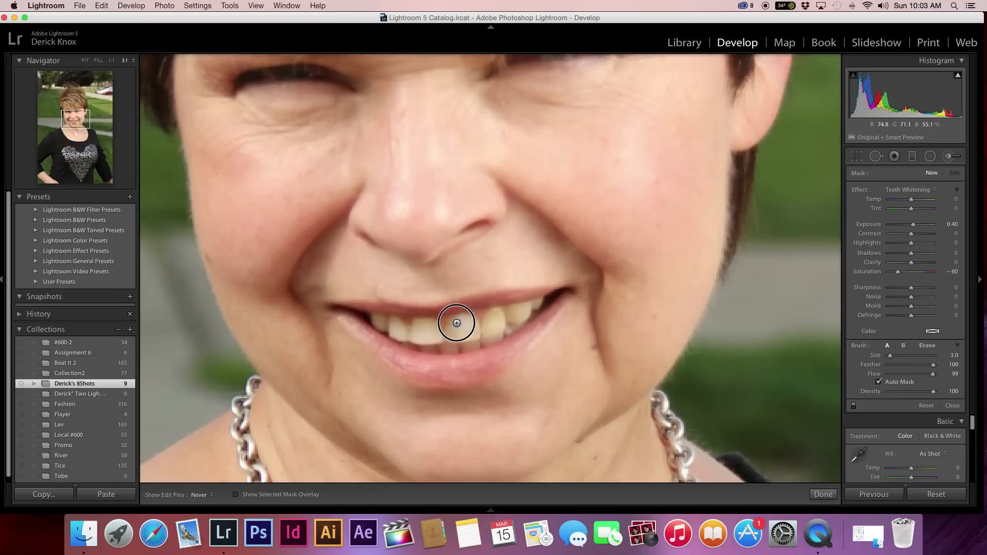
mouse_move(456, 320)
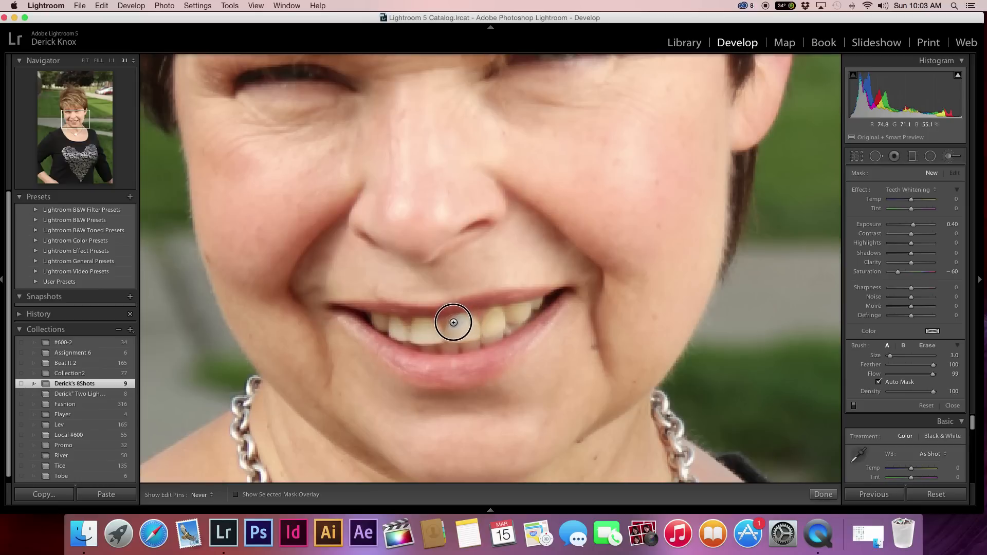
mouse_move(458, 321)
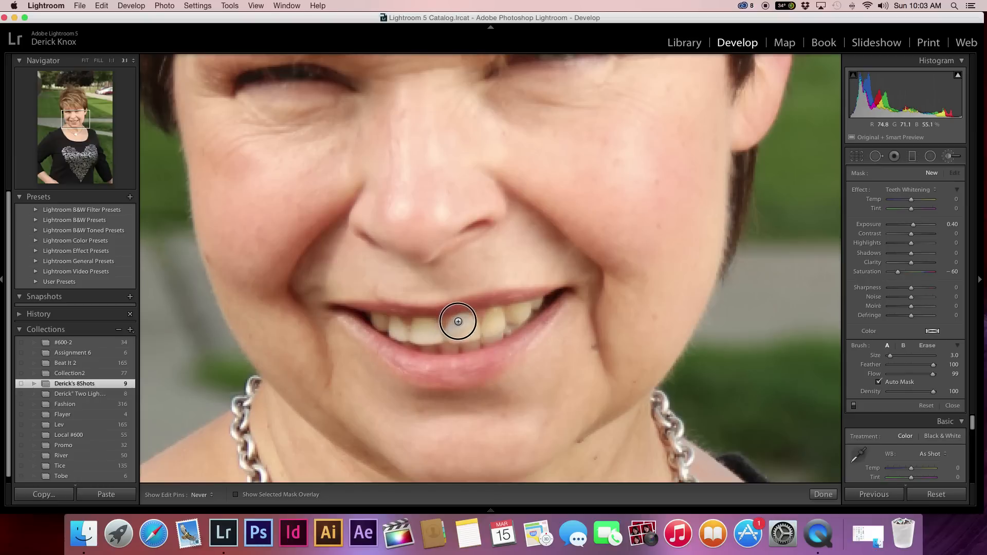
mouse_move(475, 332)
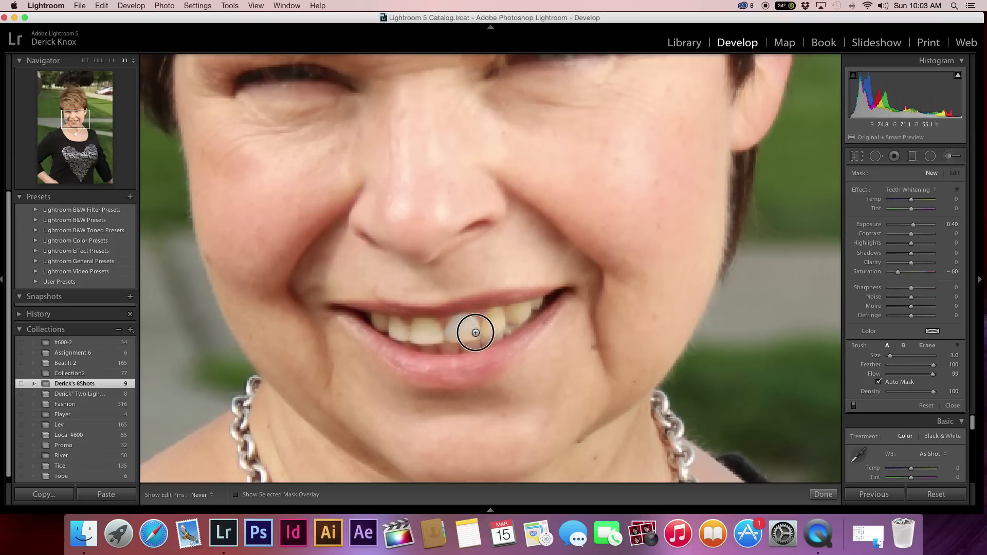
mouse_move(454, 338)
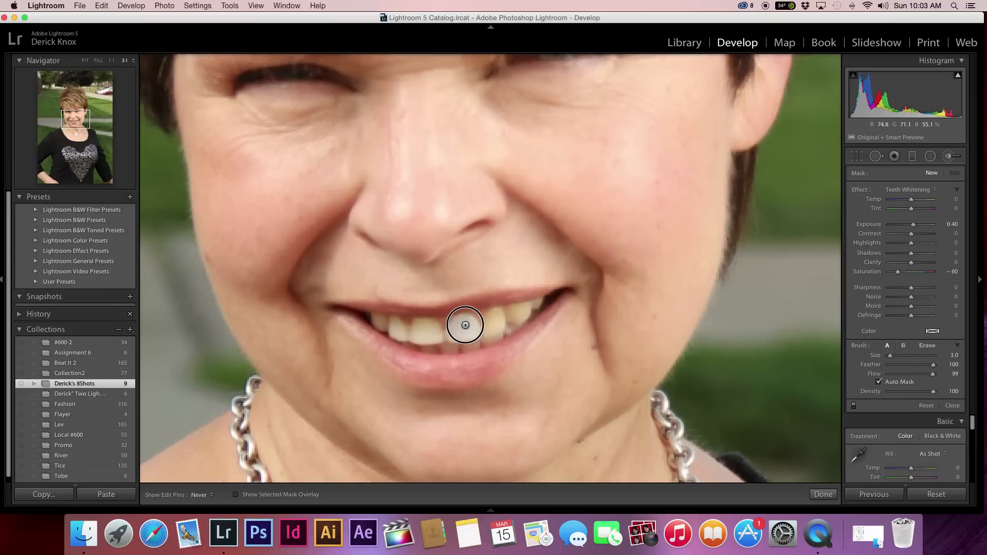
mouse_move(473, 319)
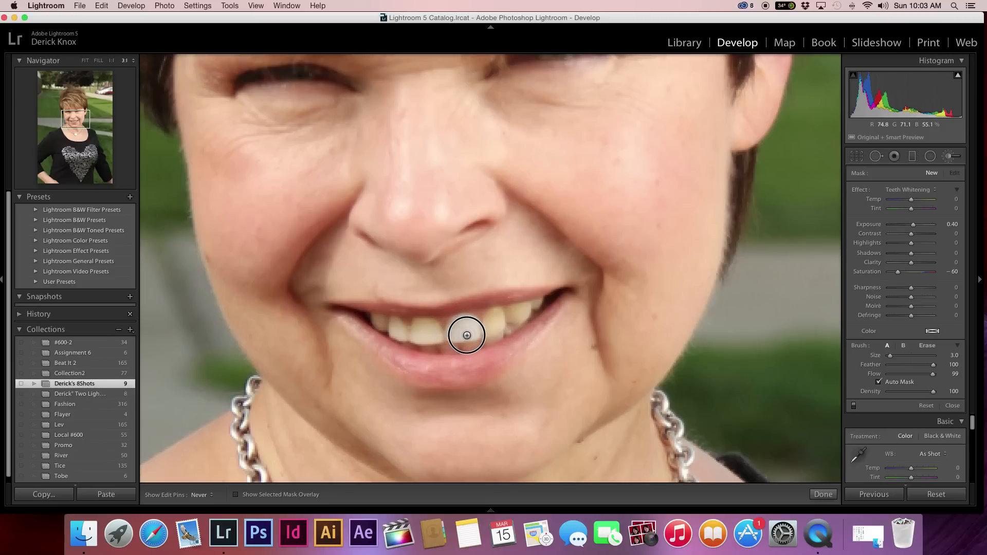
Paint Teeth Whitening over the front upper tooth and its neighbours.
left_click(466, 334)
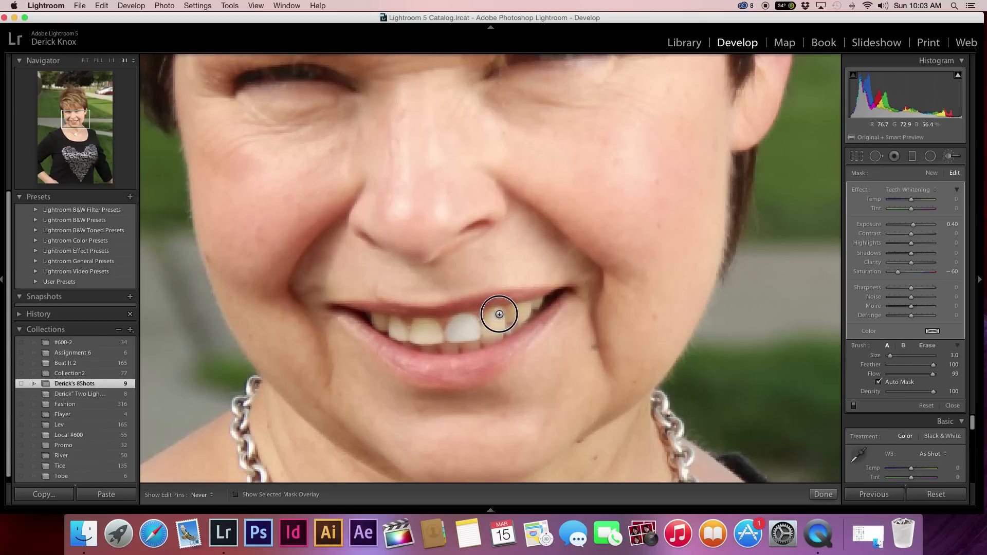
mouse_move(488, 327)
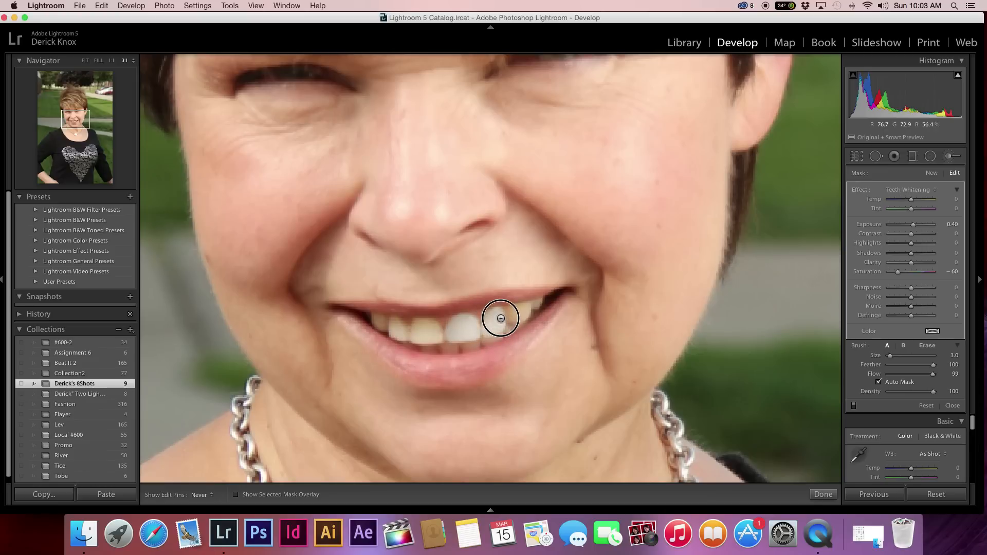
mouse_move(486, 332)
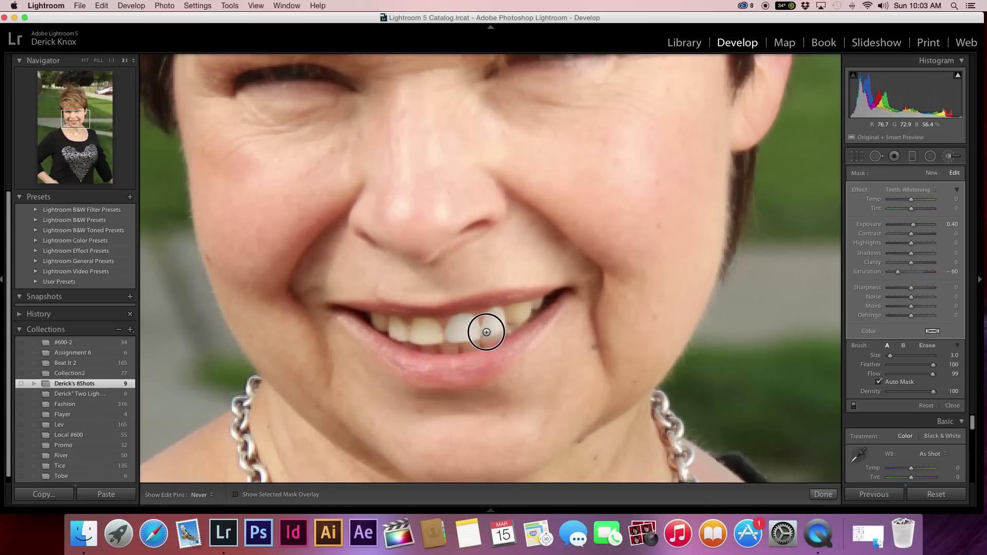
left_click(462, 323)
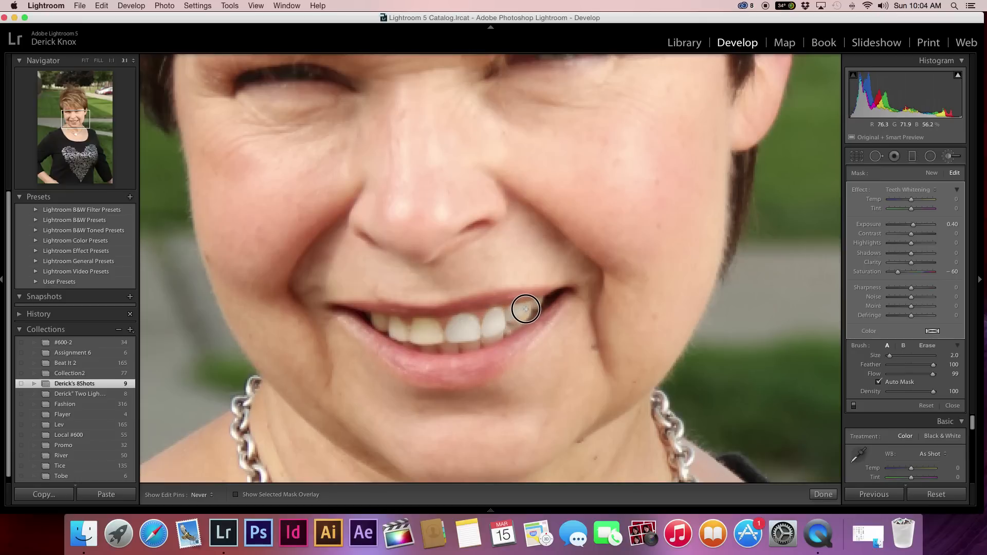
mouse_move(514, 320)
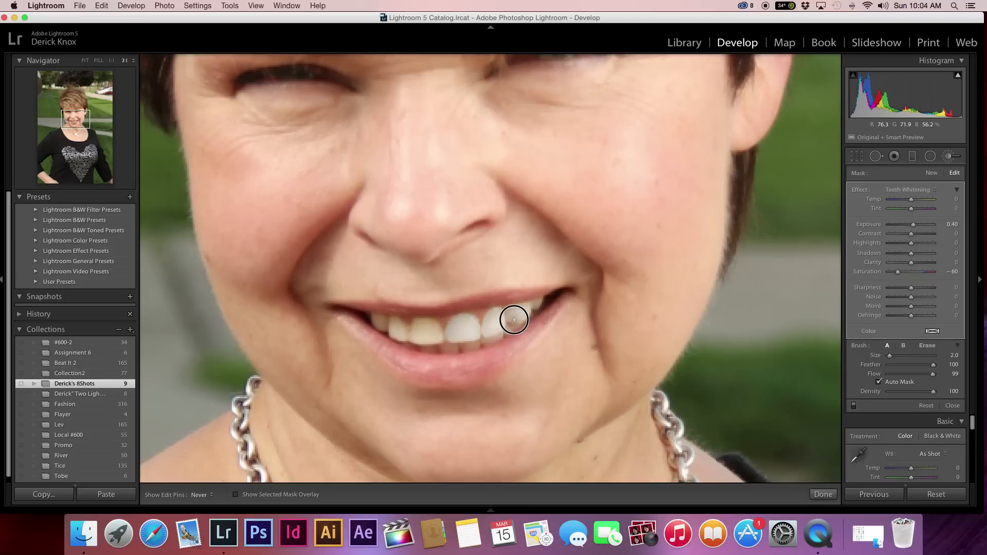
mouse_move(510, 319)
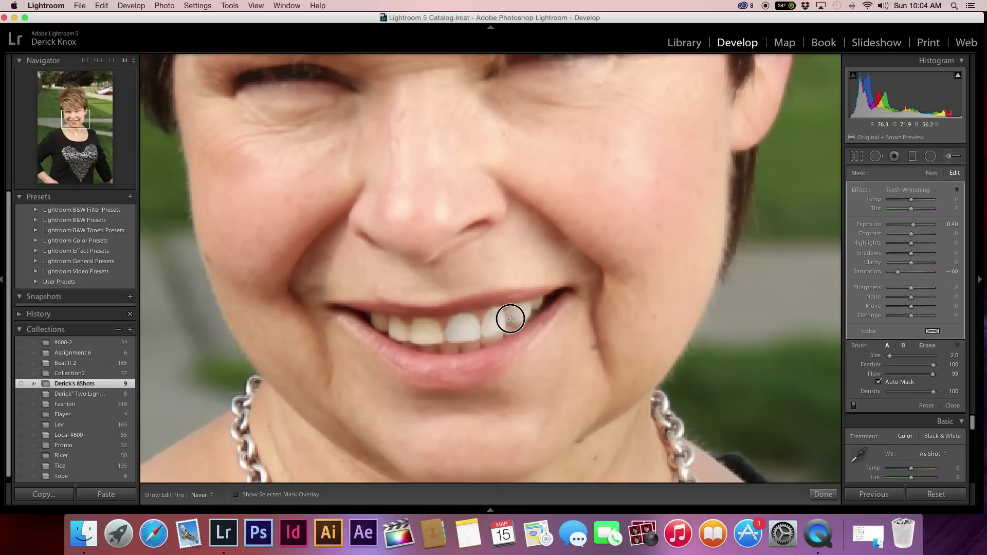
mouse_move(525, 313)
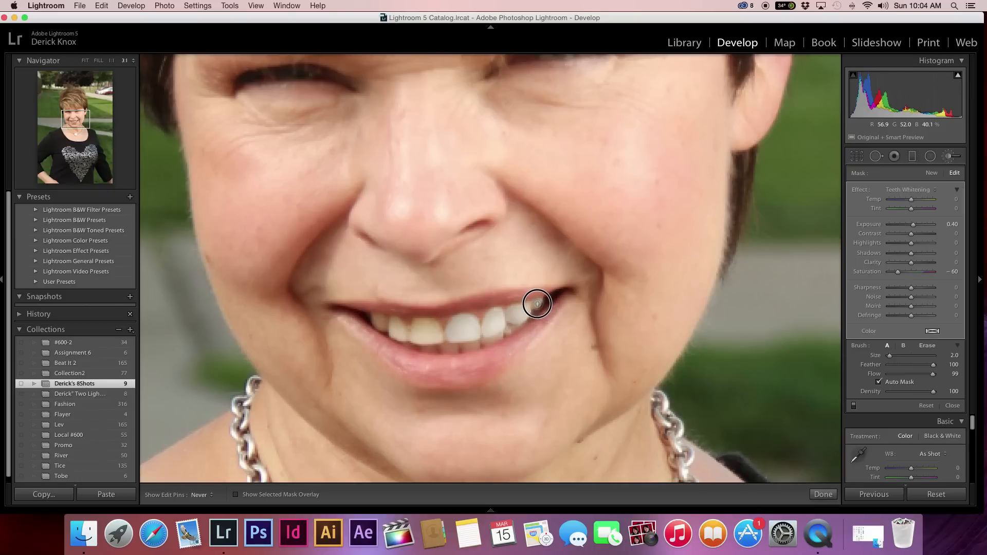
mouse_move(537, 307)
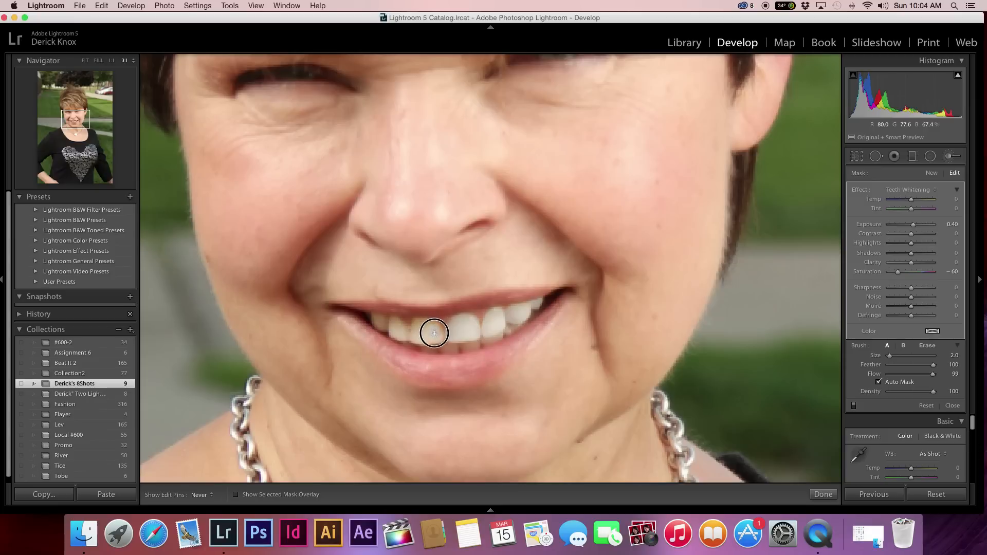
mouse_move(428, 329)
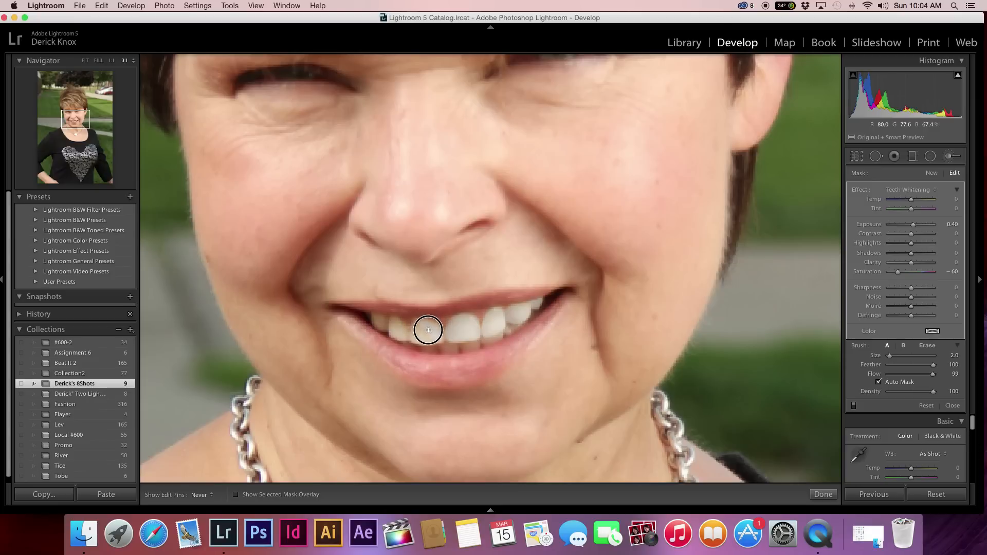
mouse_move(432, 325)
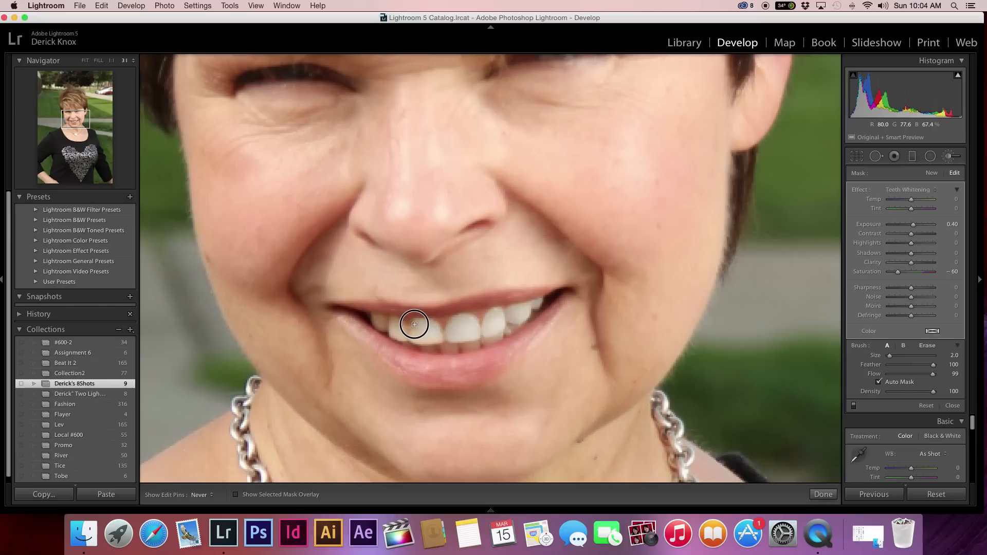
mouse_move(414, 337)
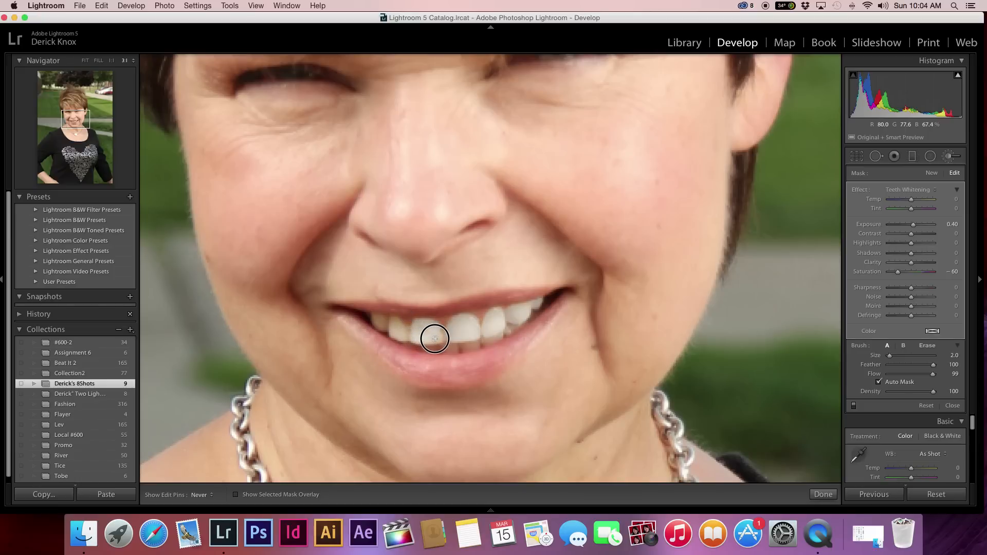
mouse_move(420, 340)
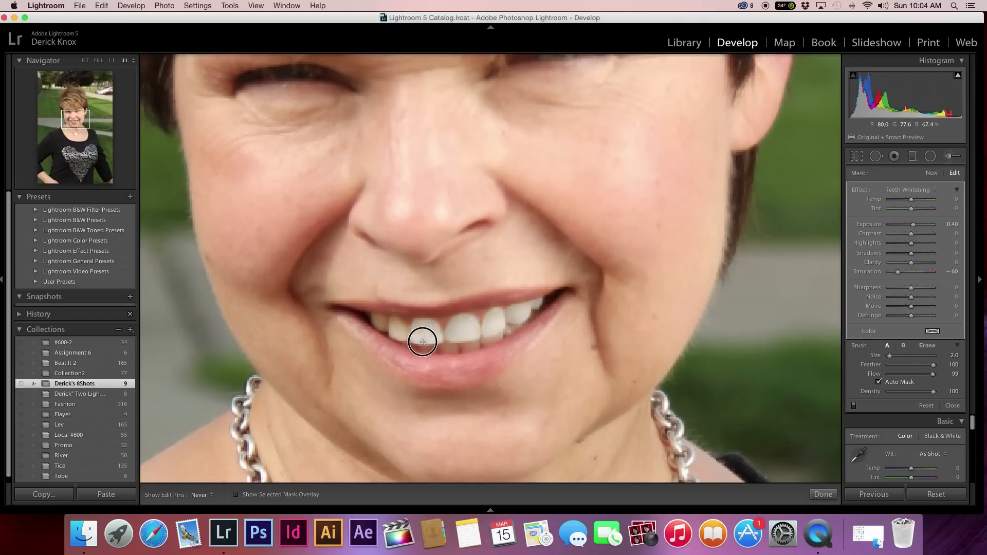
mouse_move(420, 328)
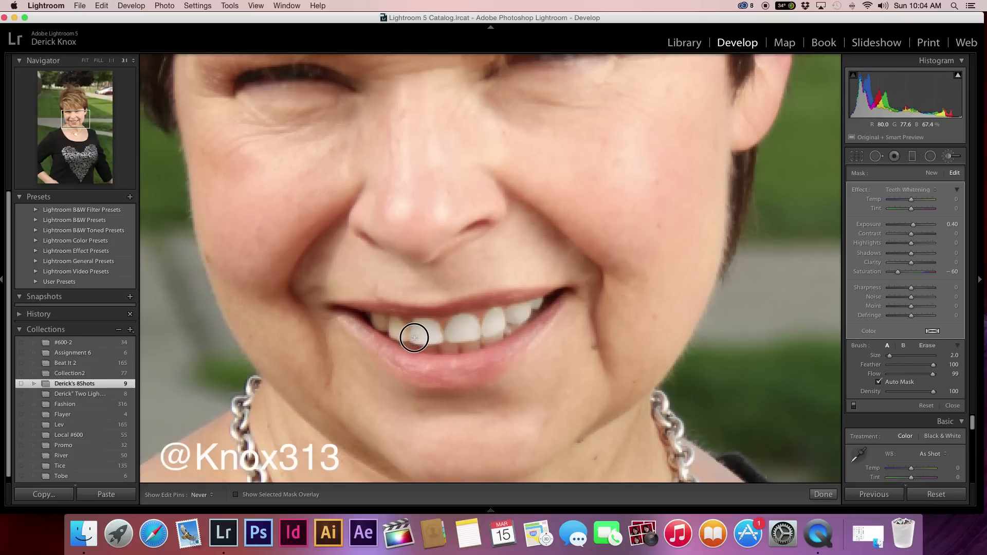
mouse_move(421, 329)
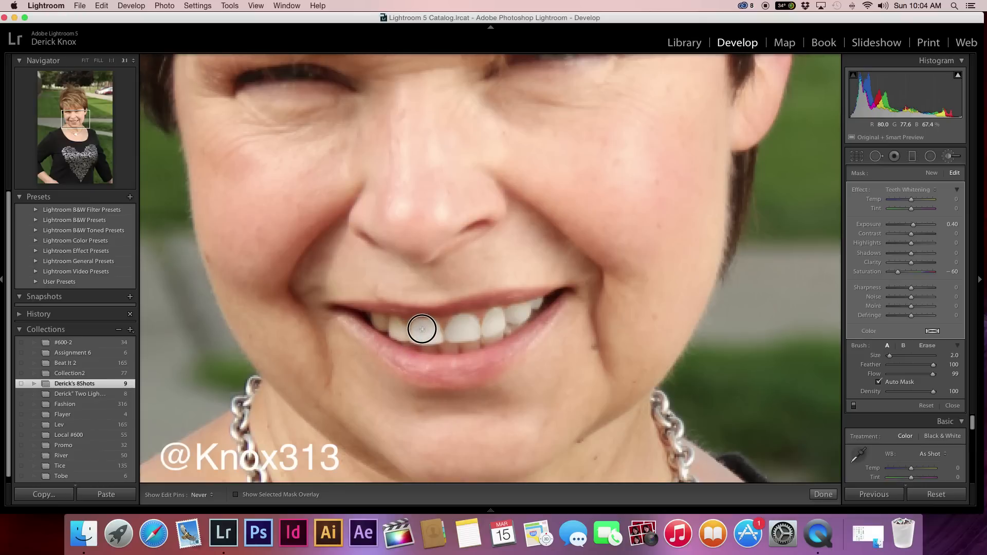
mouse_move(433, 326)
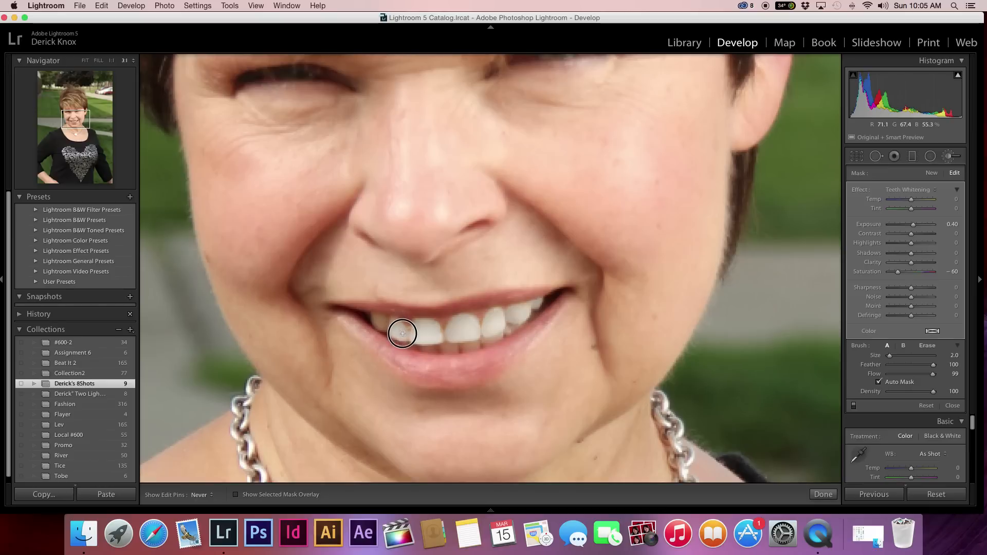
mouse_move(398, 334)
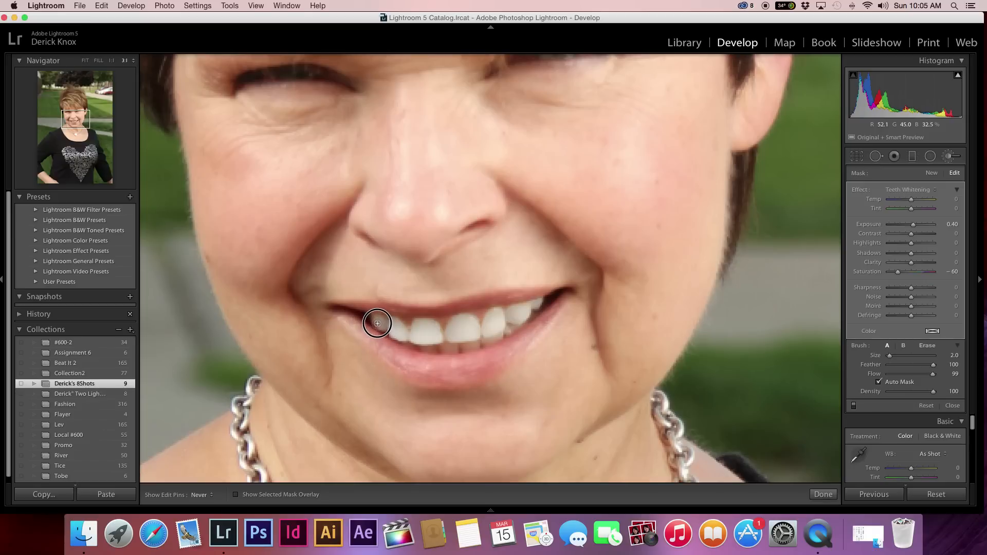
mouse_move(384, 322)
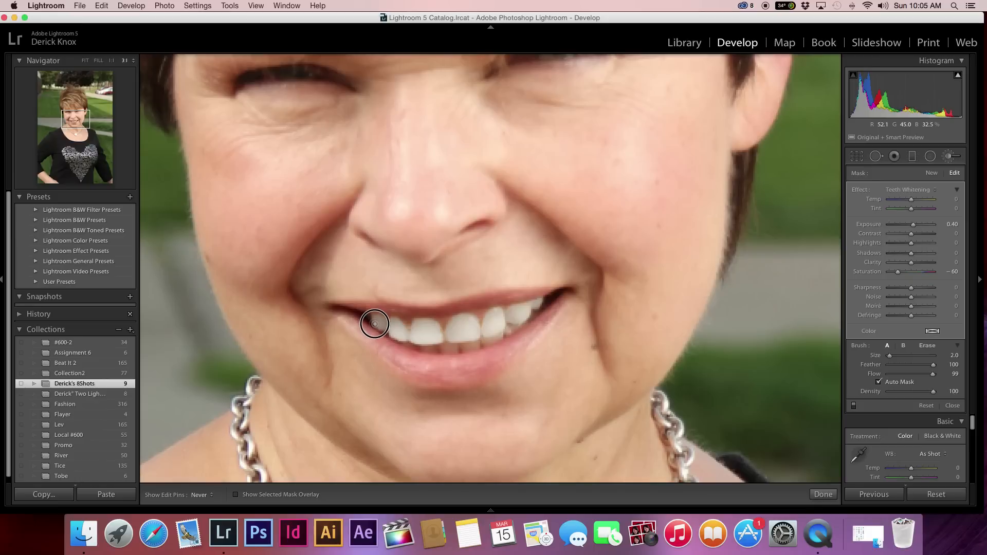
mouse_move(381, 329)
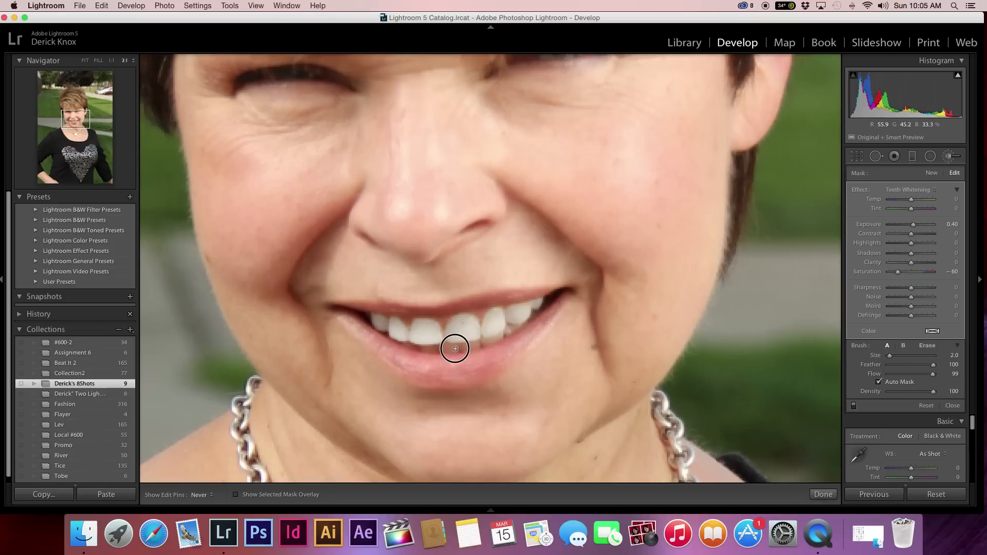
mouse_move(446, 346)
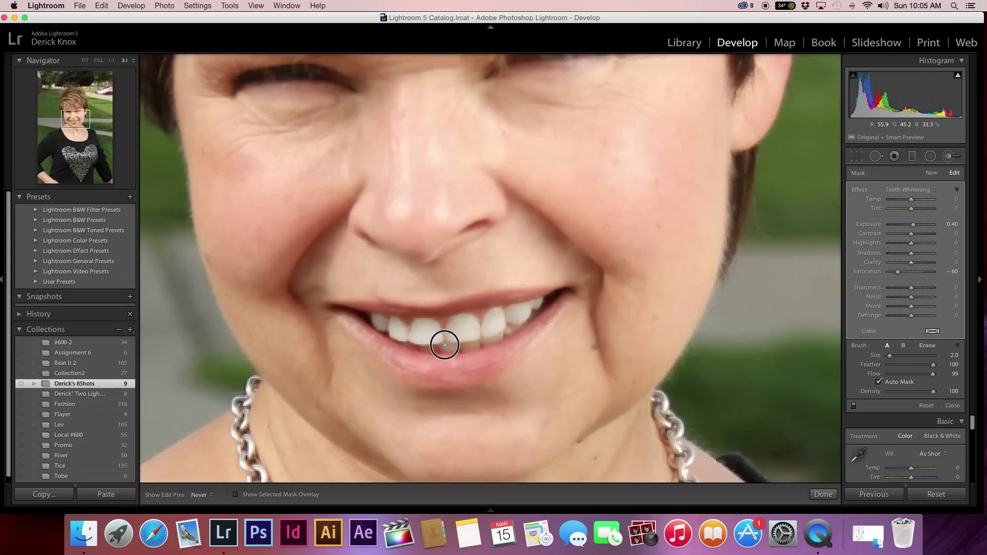
mouse_move(444, 350)
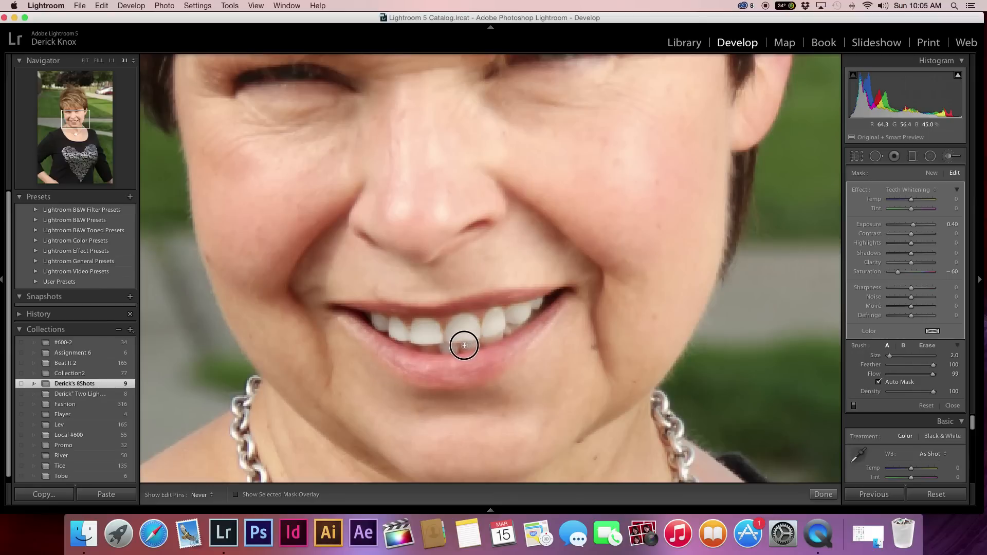
mouse_move(473, 348)
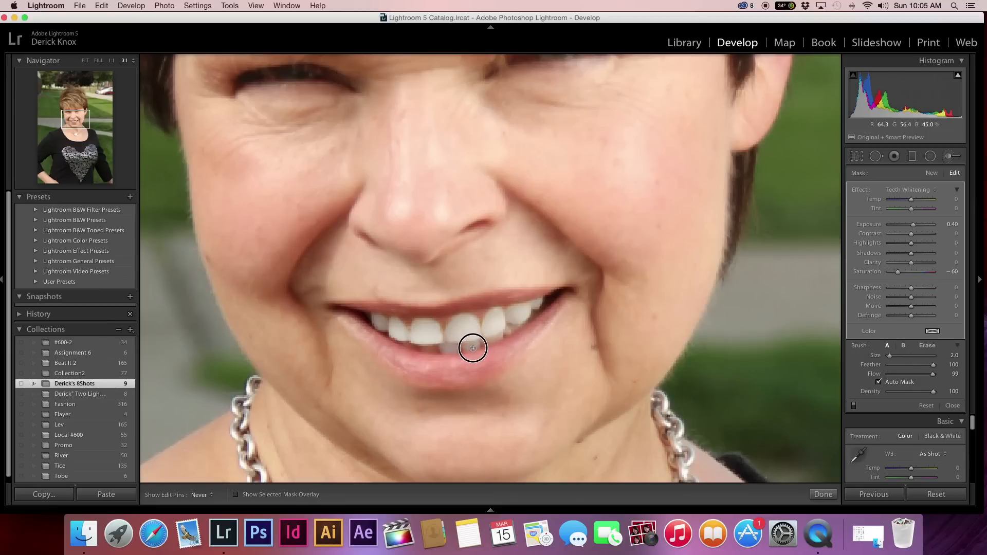
mouse_move(473, 345)
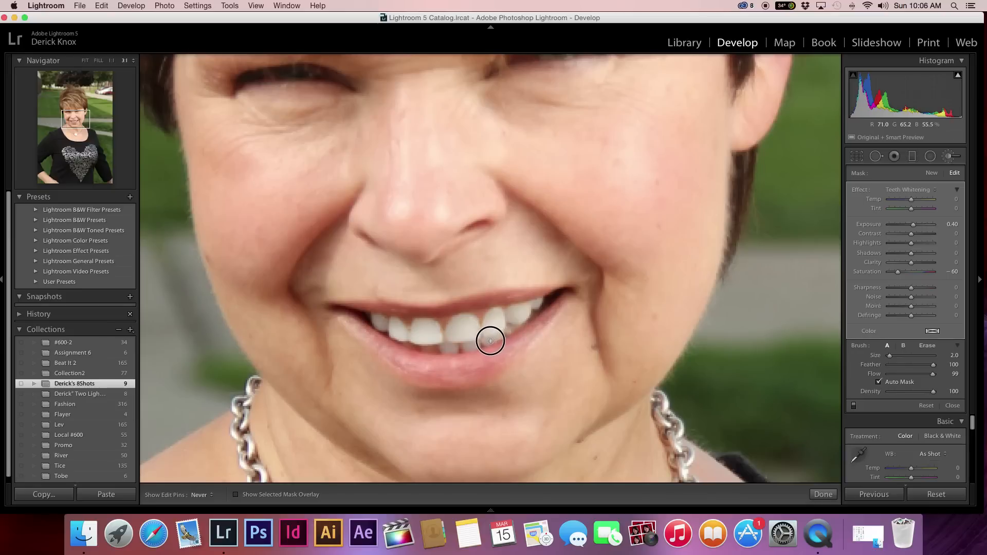
mouse_move(488, 337)
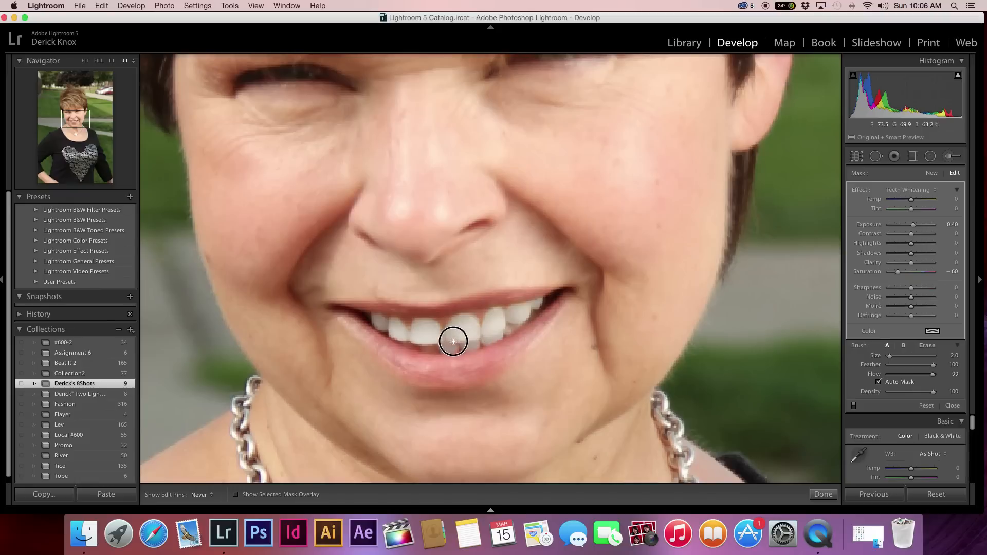
Paint Teeth Whitening onto the lower front tooth and another lower tooth.
left_click(453, 342)
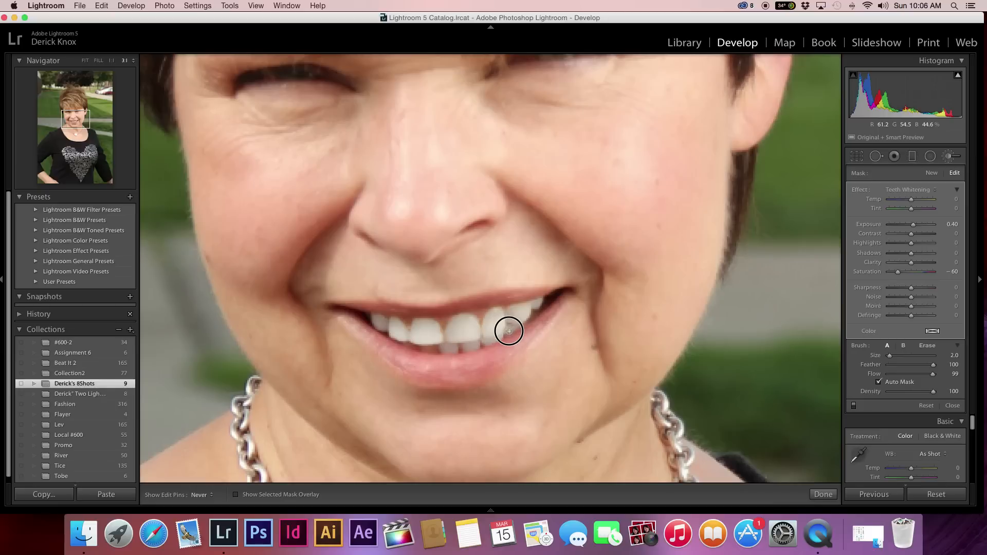
mouse_move(511, 328)
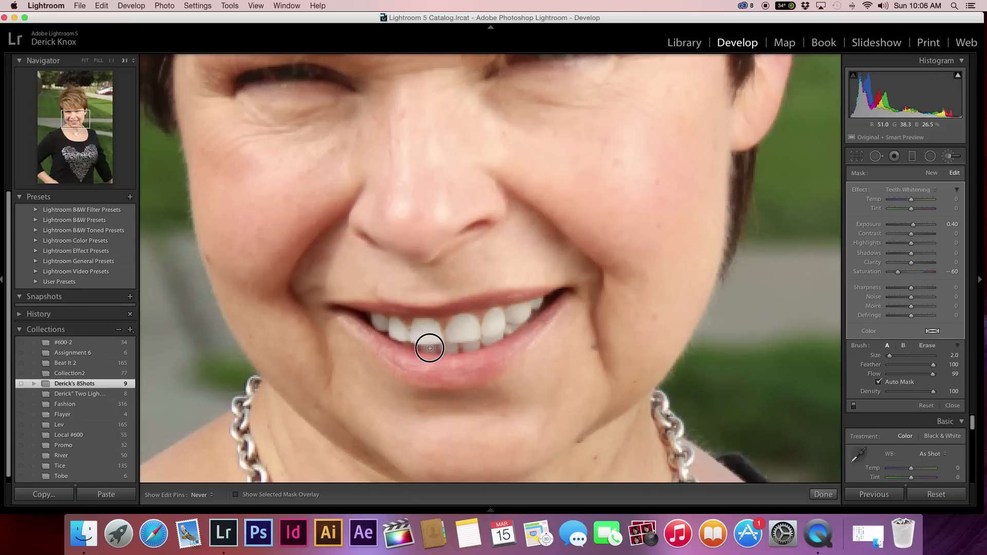
left_click(429, 348)
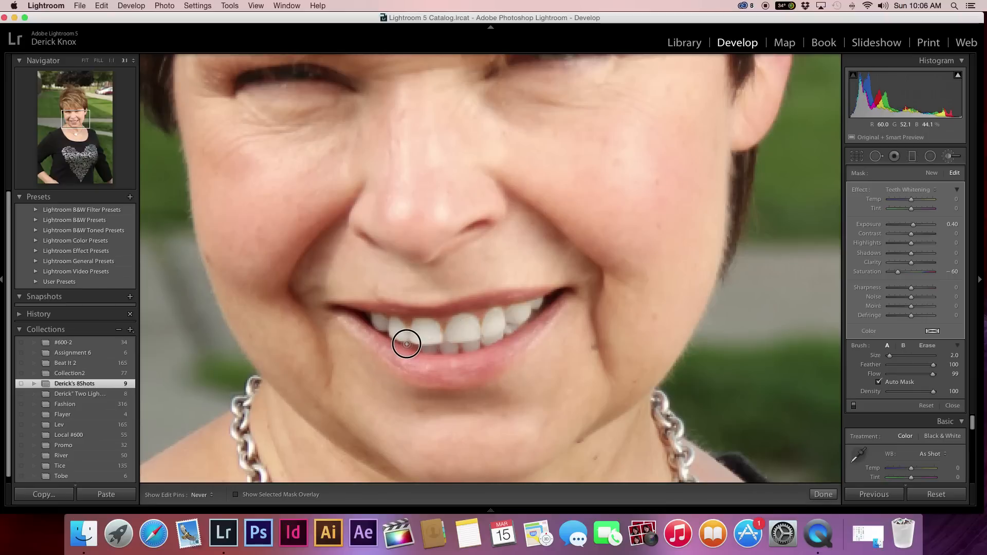
mouse_move(408, 345)
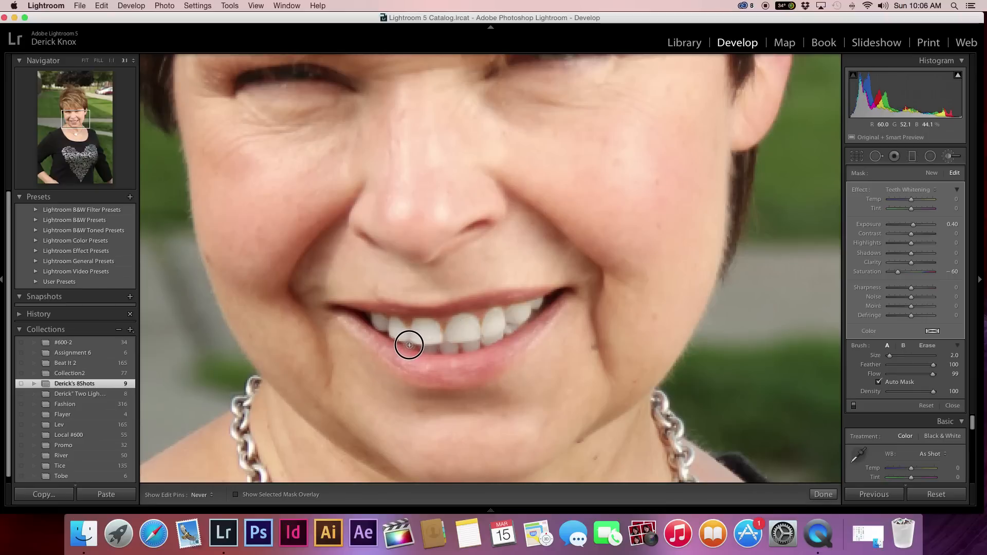
mouse_move(411, 347)
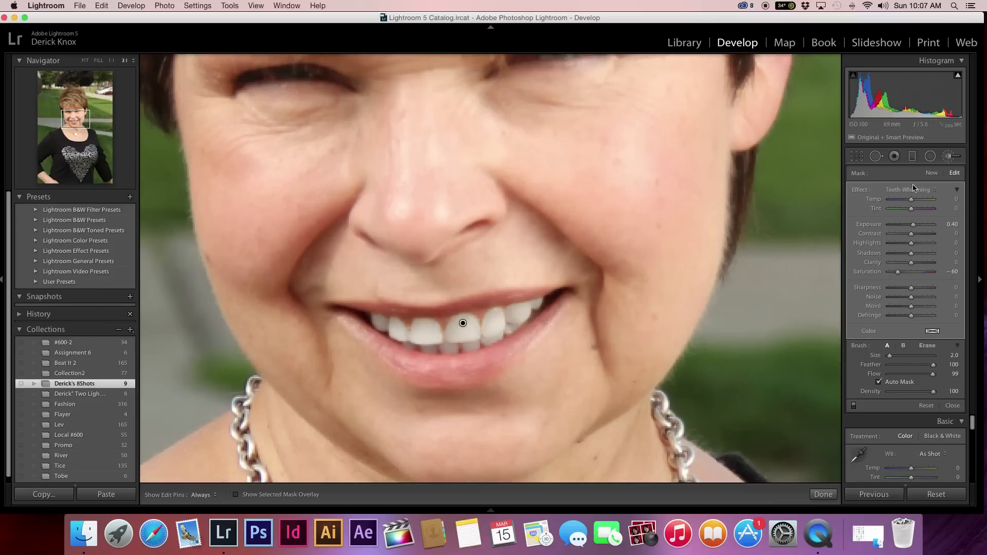
mouse_move(886, 239)
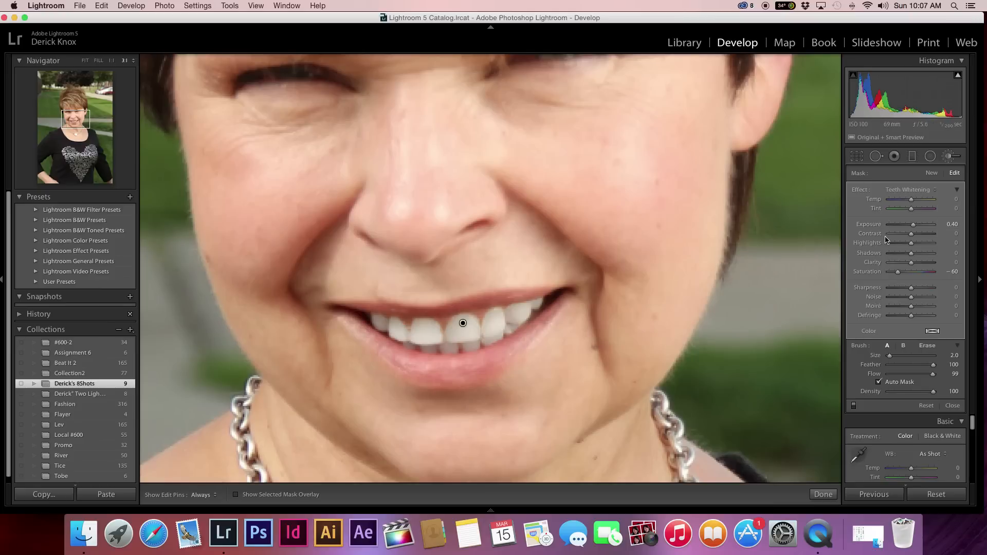
mouse_move(867, 264)
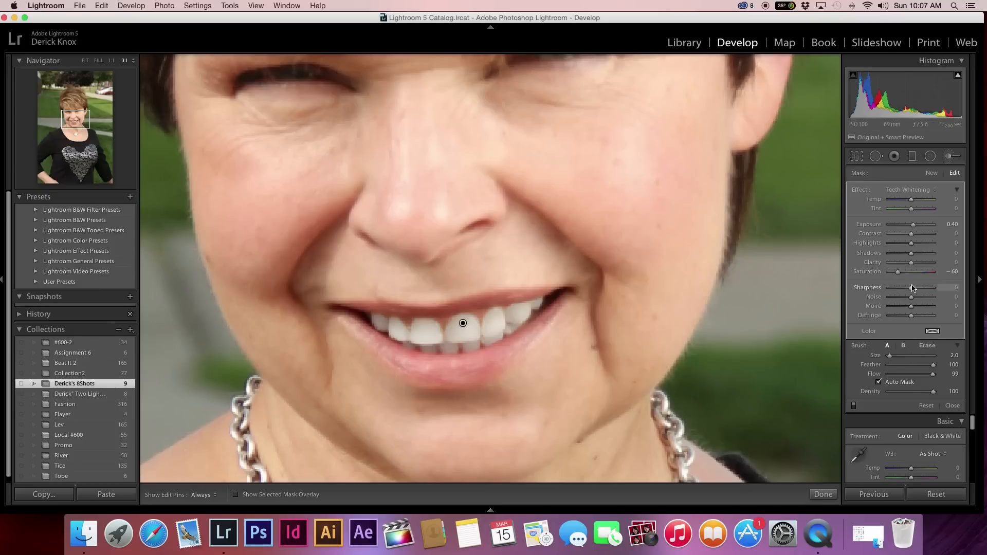
mouse_move(911, 271)
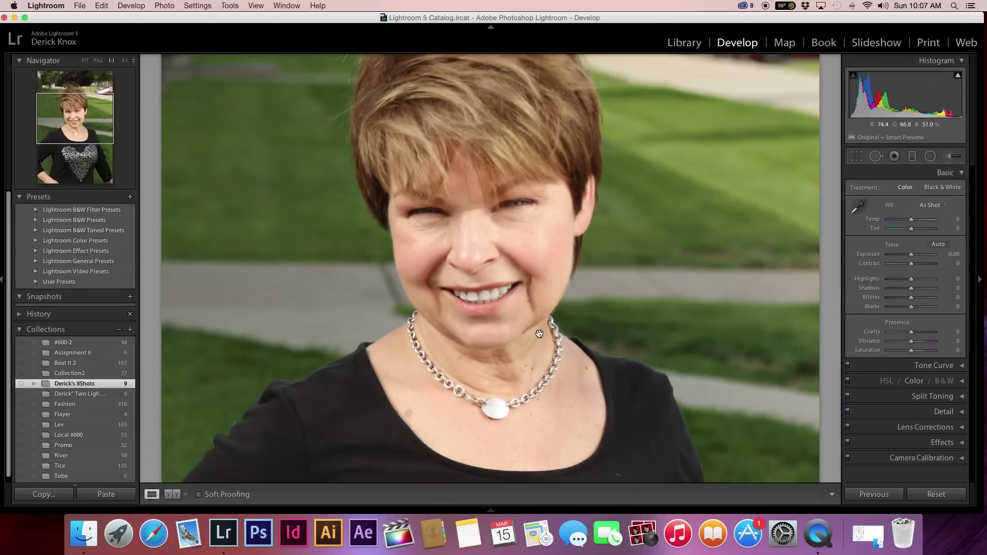
Zoom out to show the entire portrait with the whitened smile.
left_click(90, 61)
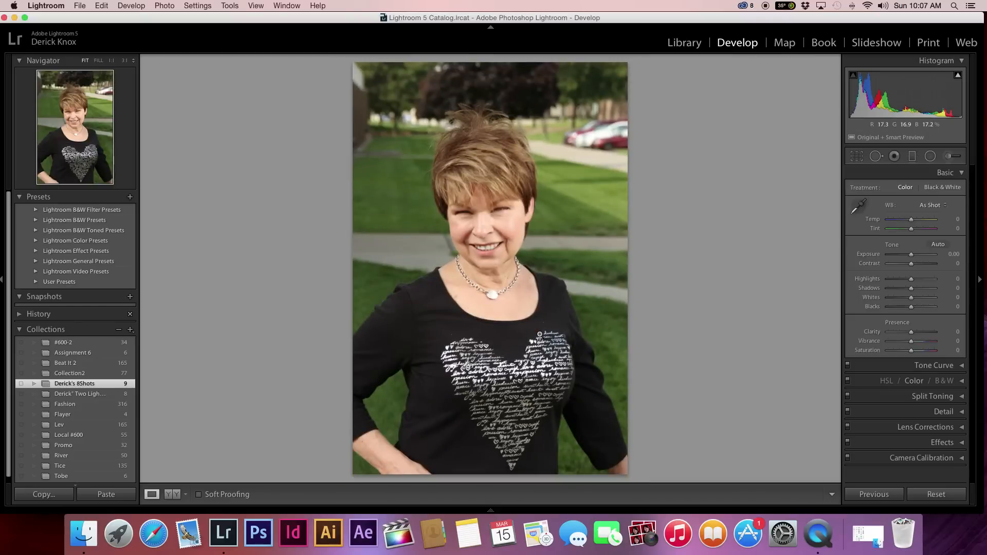